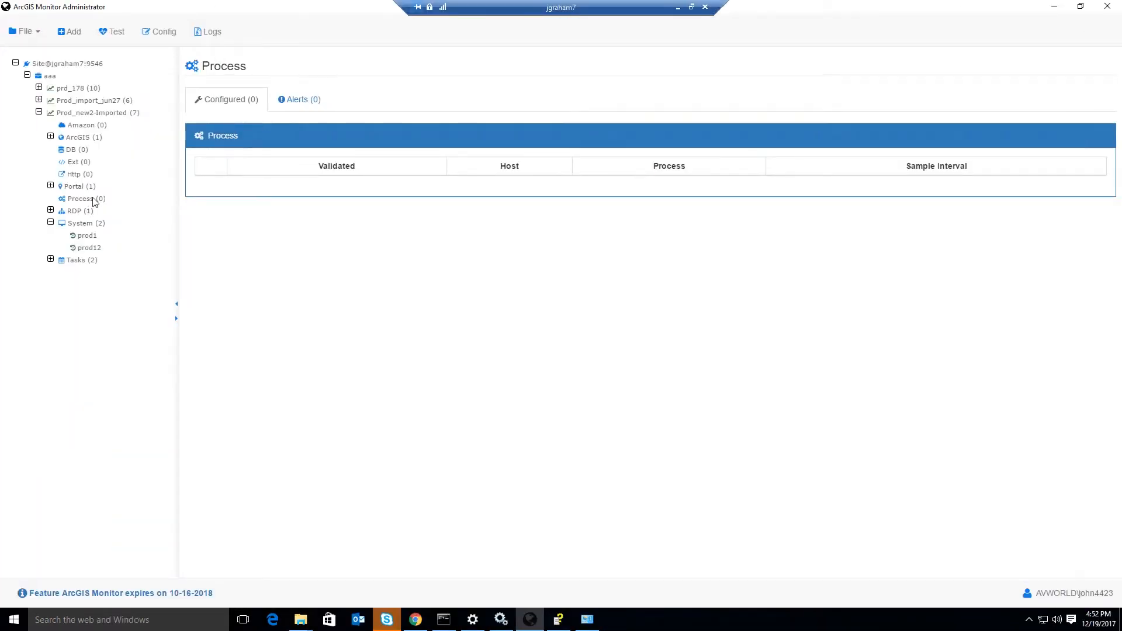
Add a new process counter from the Process category's context menu.
right_click(82, 198)
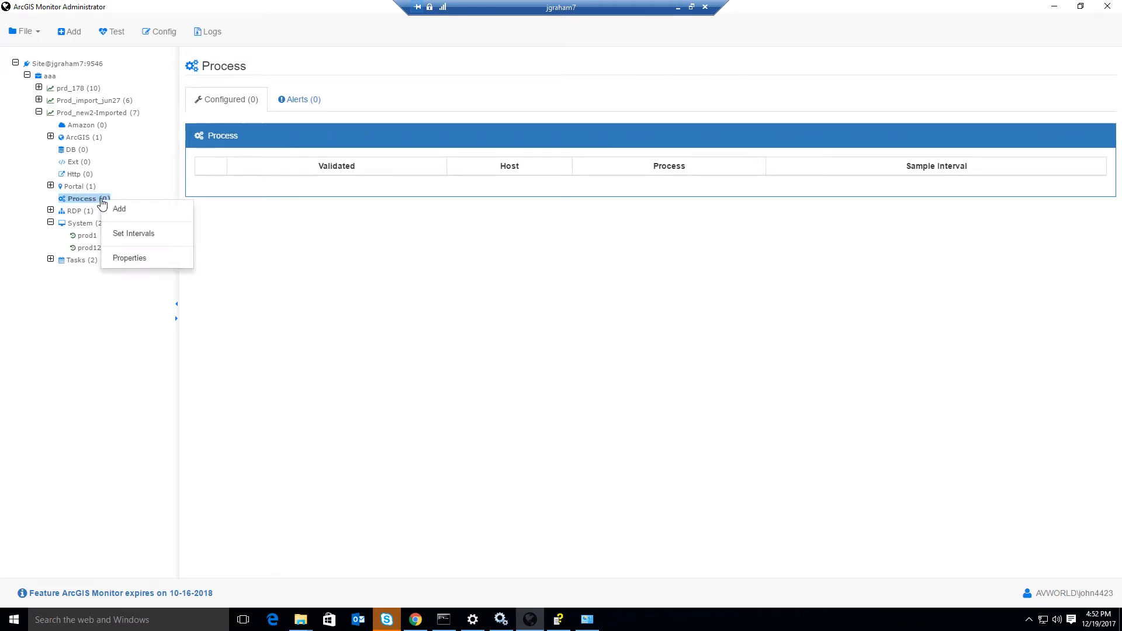
left_click(119, 209)
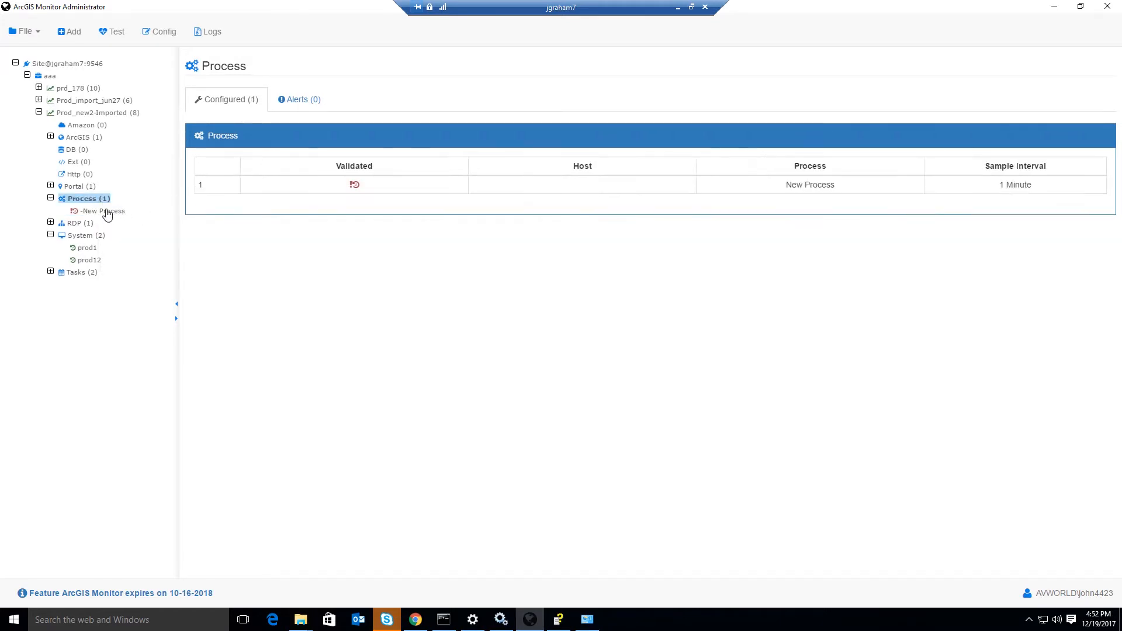
Set the New Process counter's host to prod12 and query its running processes.
left_click(101, 210)
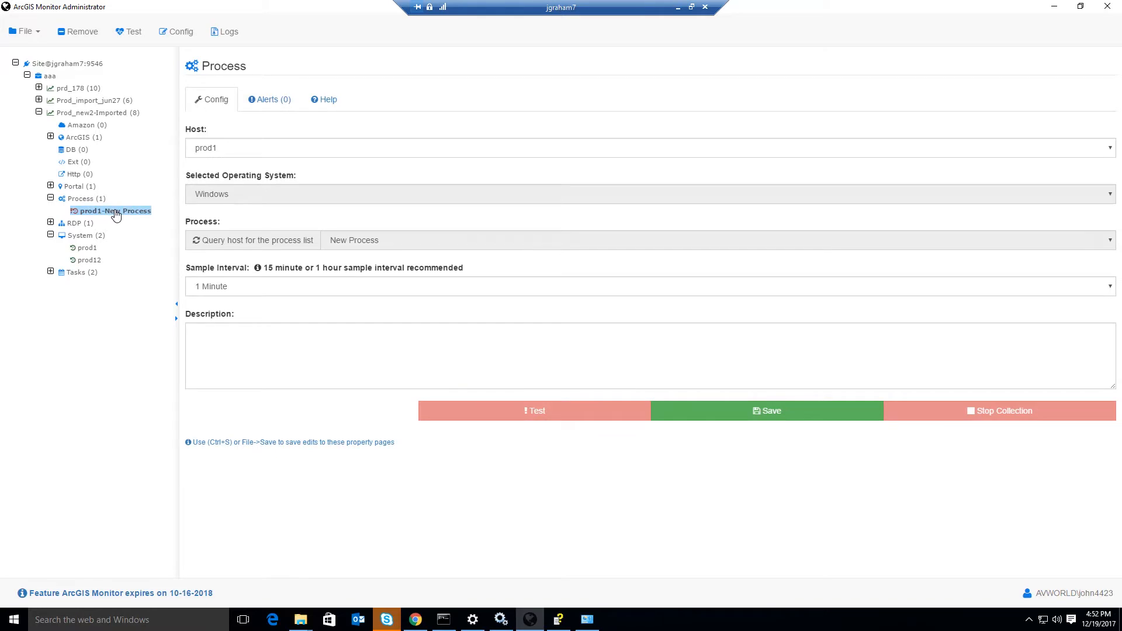
mouse_move(242, 147)
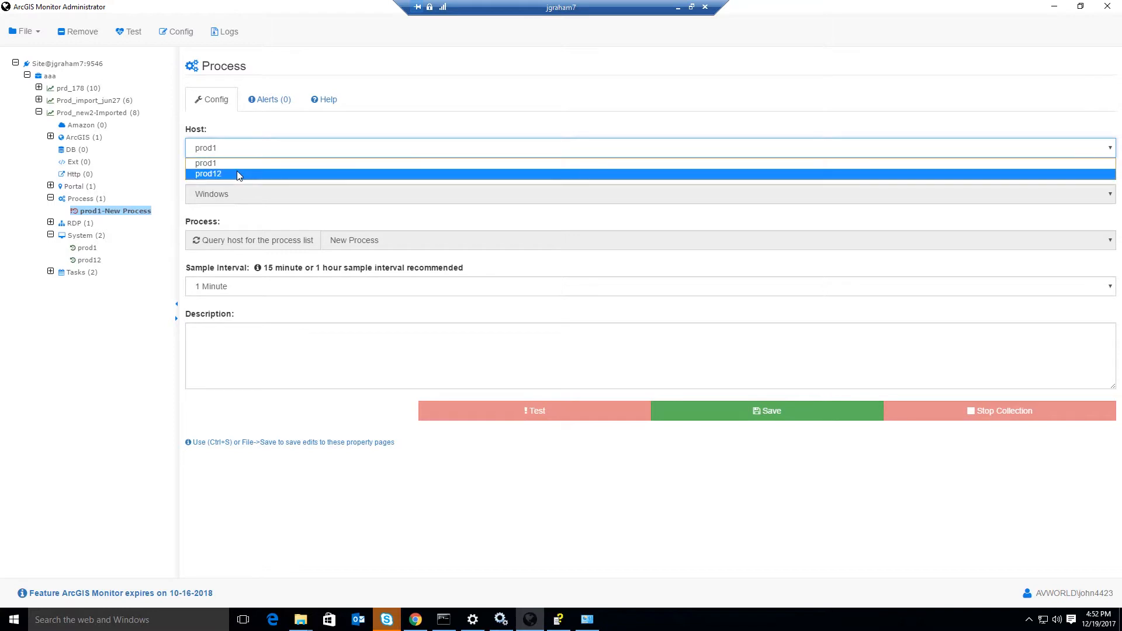
left_click(208, 174)
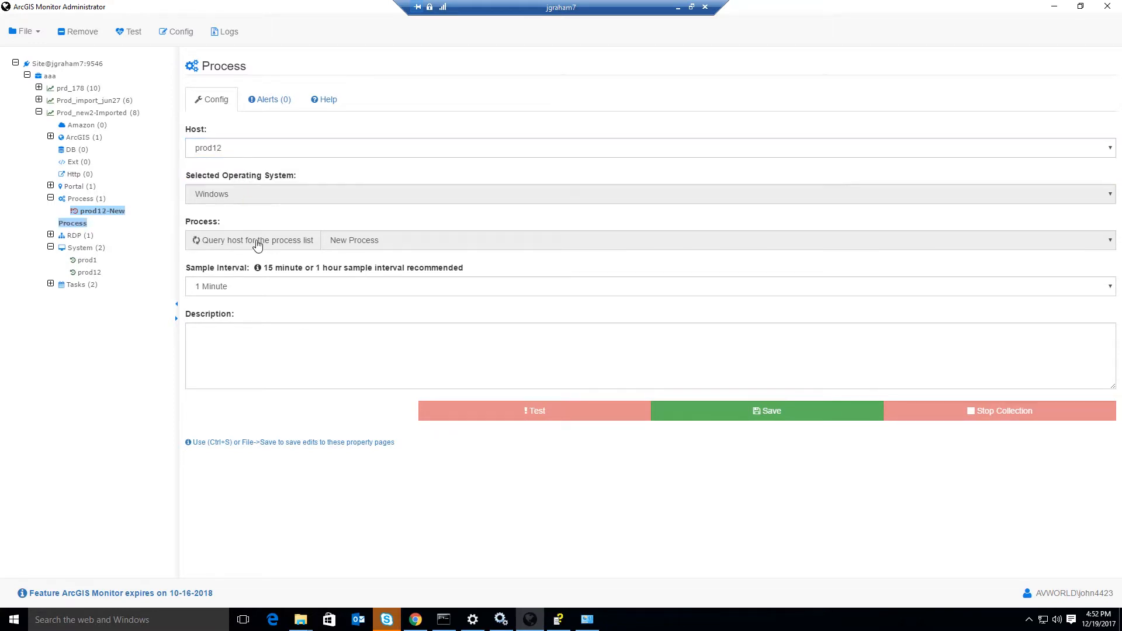
left_click(251, 239)
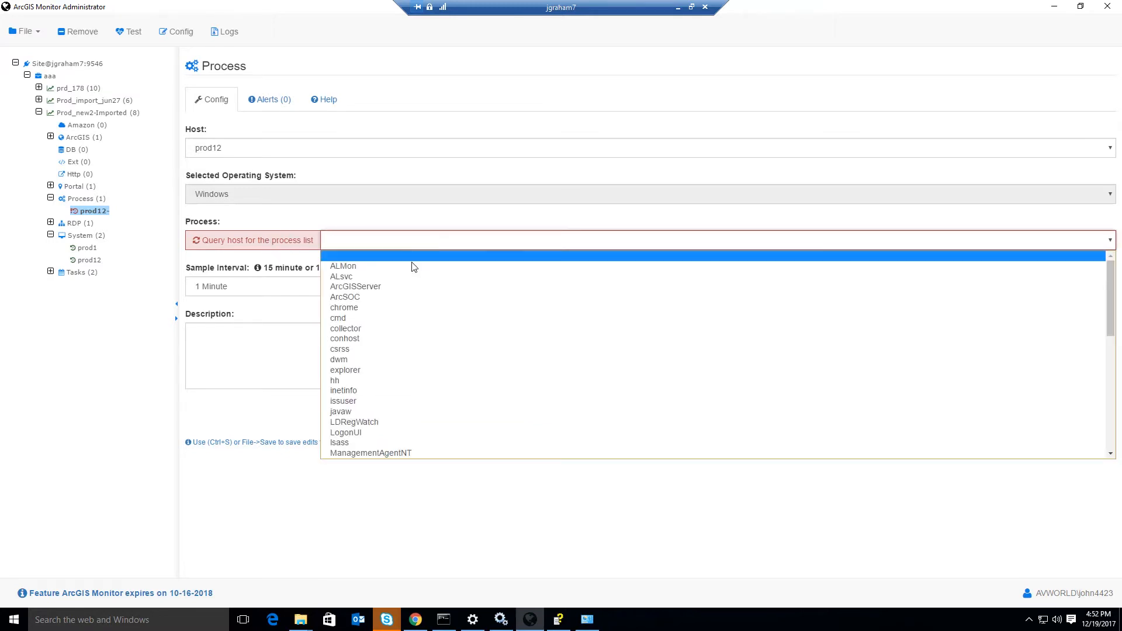
mouse_move(419, 307)
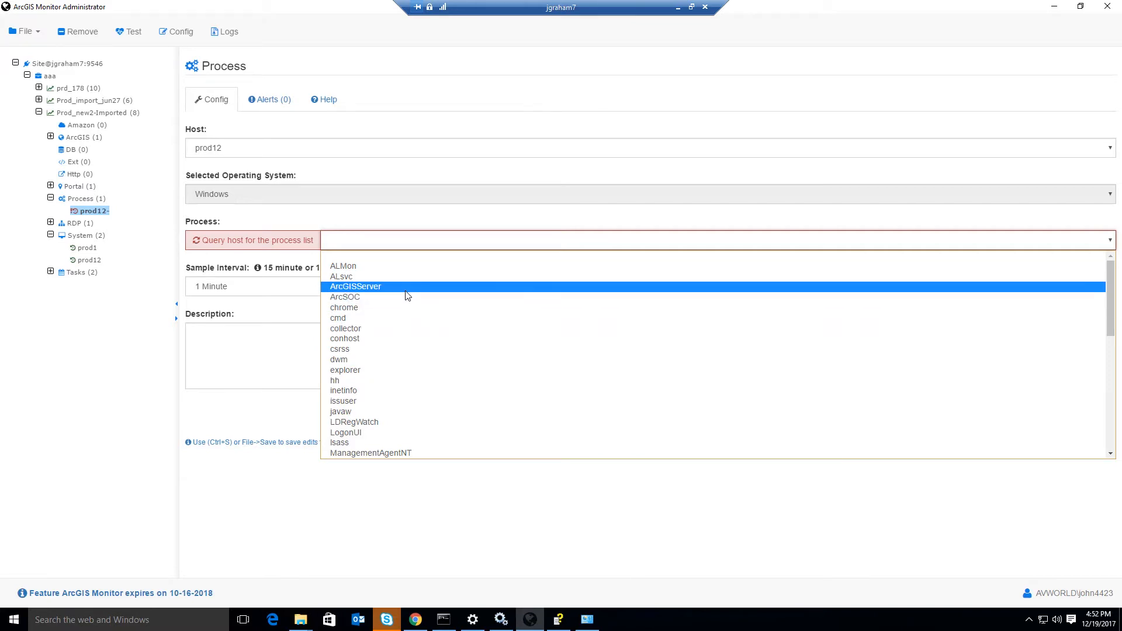
Monitor the ArcSOC process with a 5 Minutes sample interval.
left_click(345, 297)
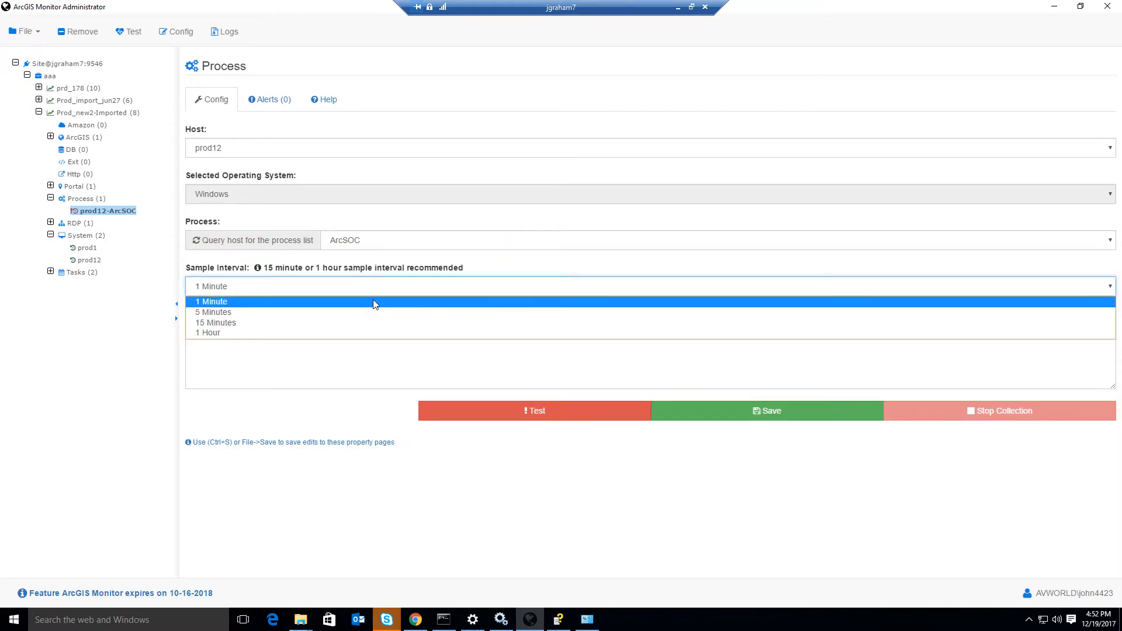
mouse_move(361, 288)
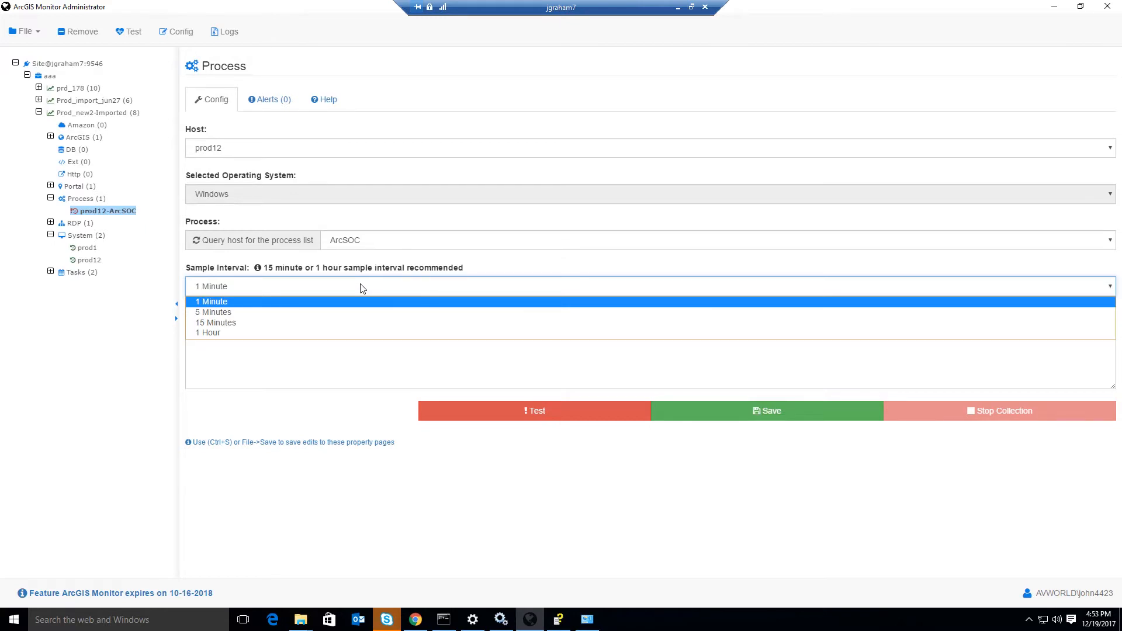
mouse_move(358, 309)
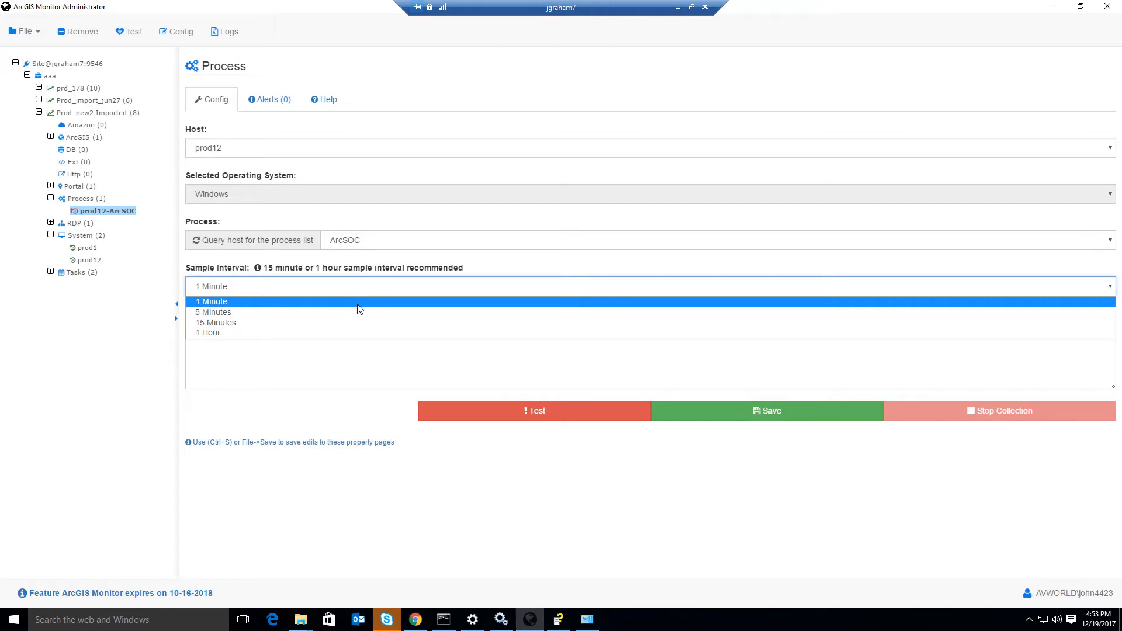
left_click(214, 312)
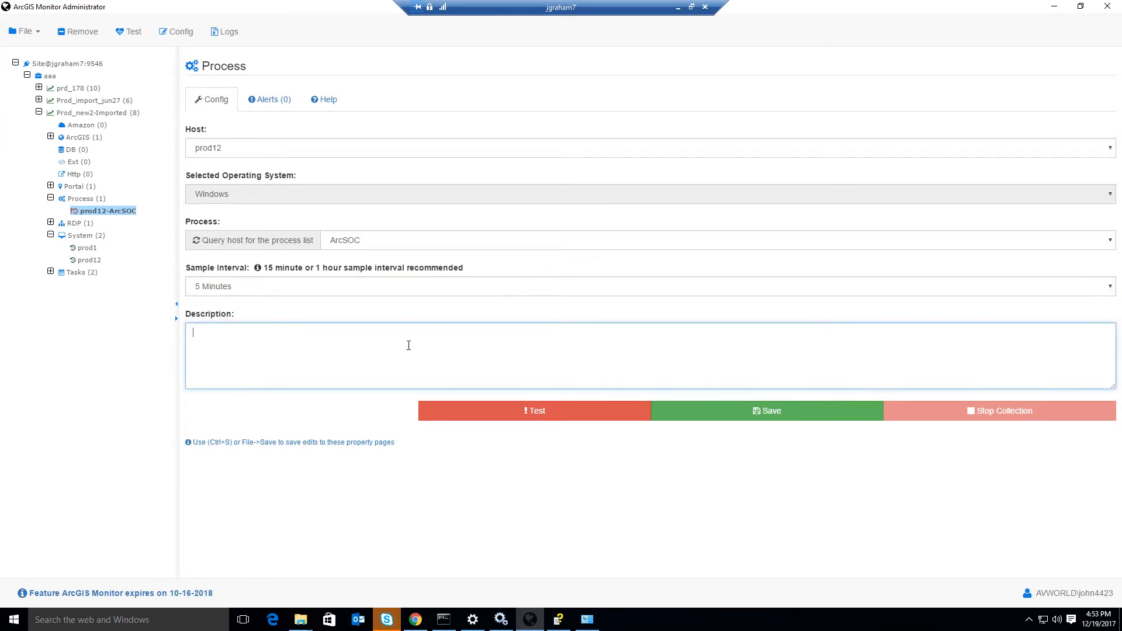
Enter the description 'ArcSOC', test the counter, and review the Test Passed results.
type("Ar")
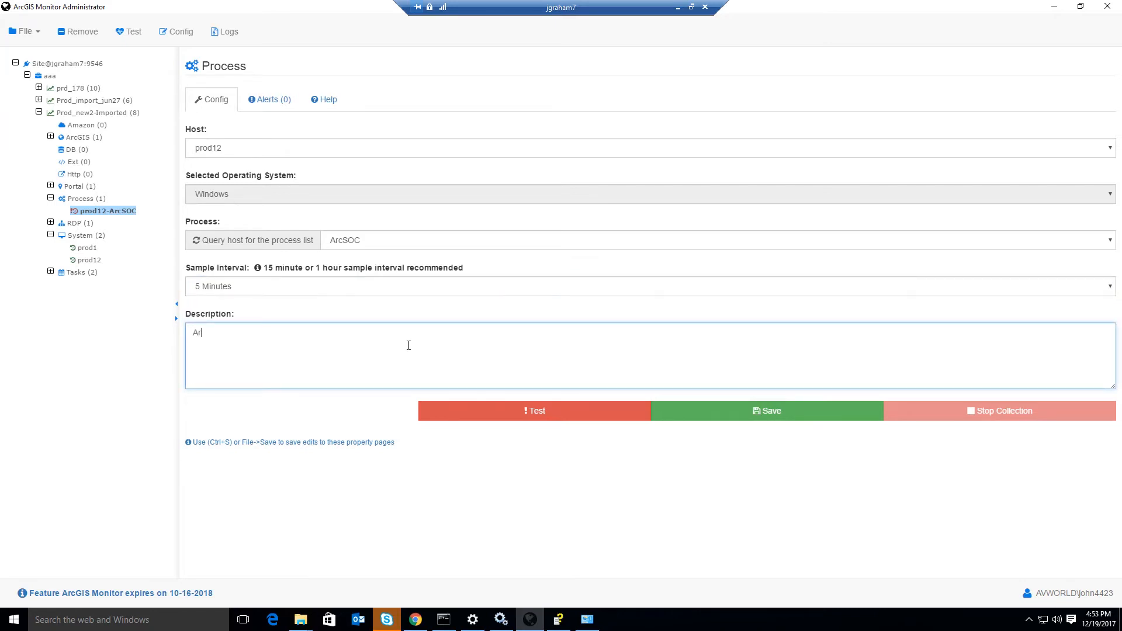
type("cSOC")
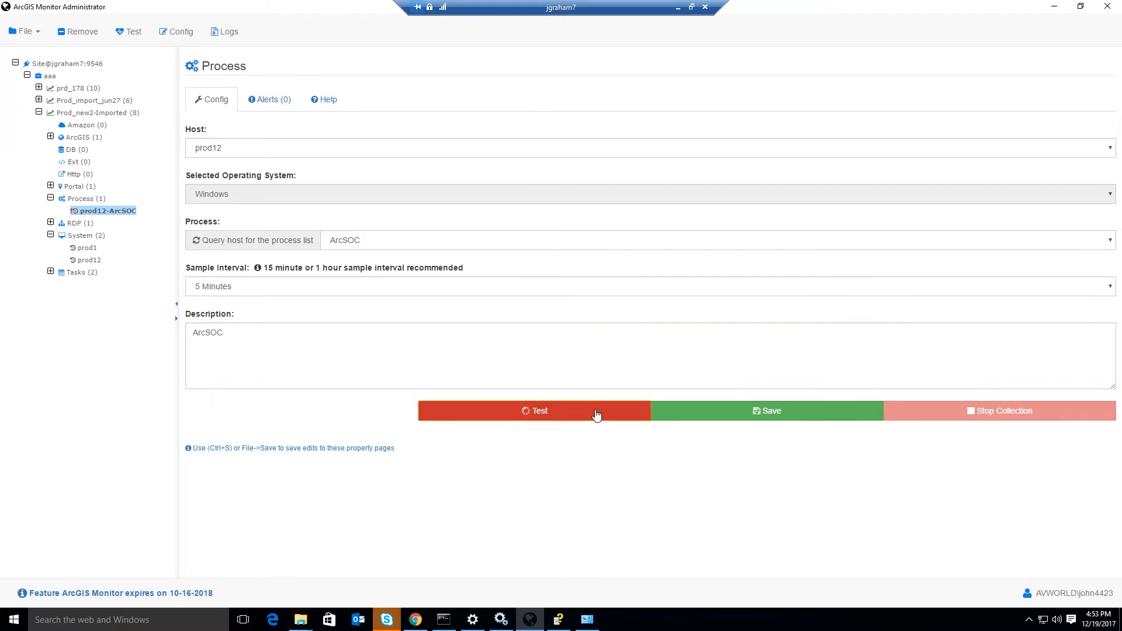
left_click(532, 411)
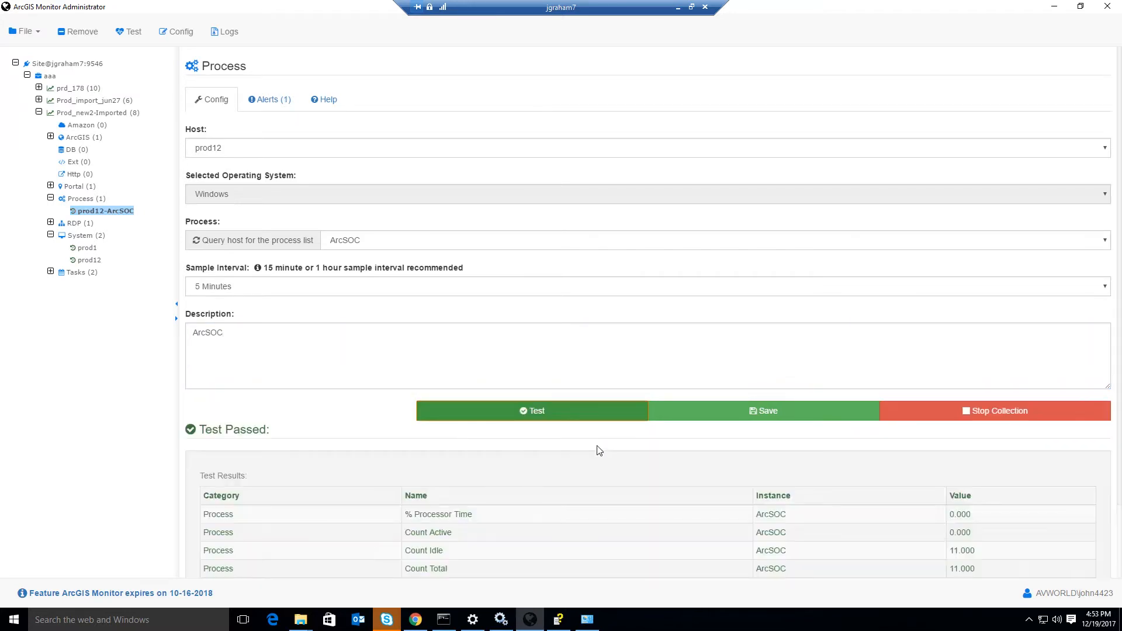
scroll("down", 3)
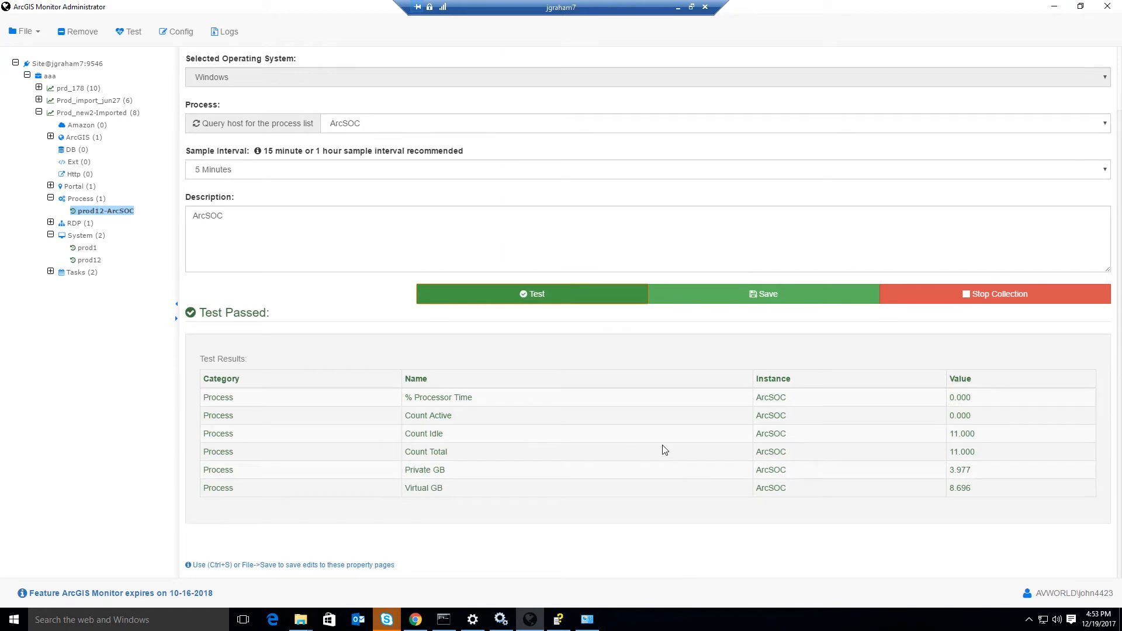
mouse_move(542, 461)
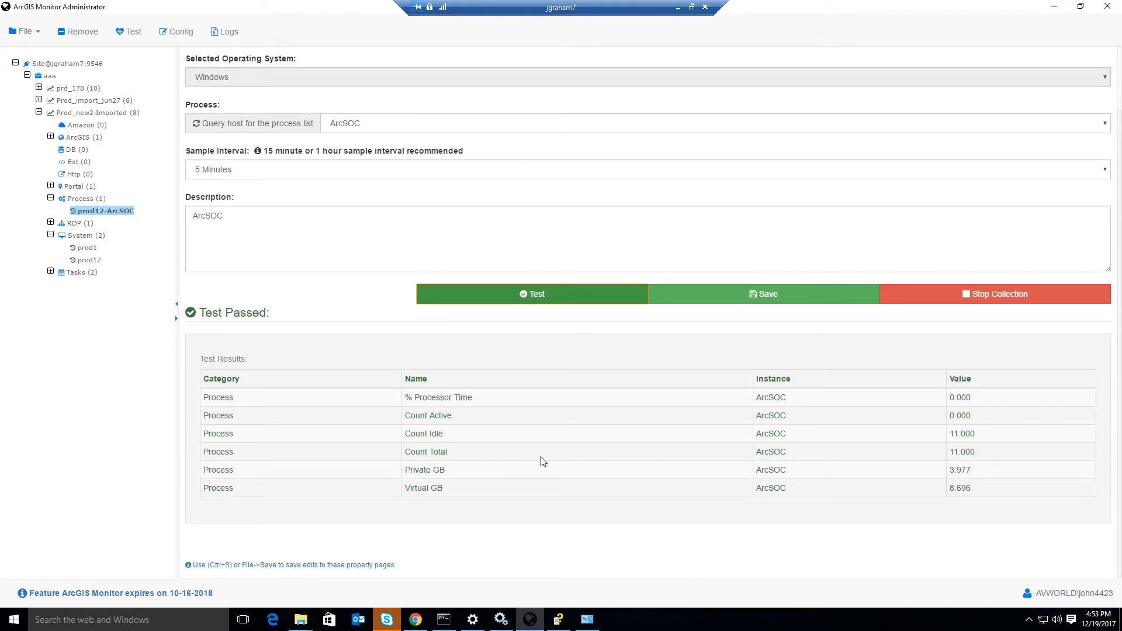
mouse_move(491, 437)
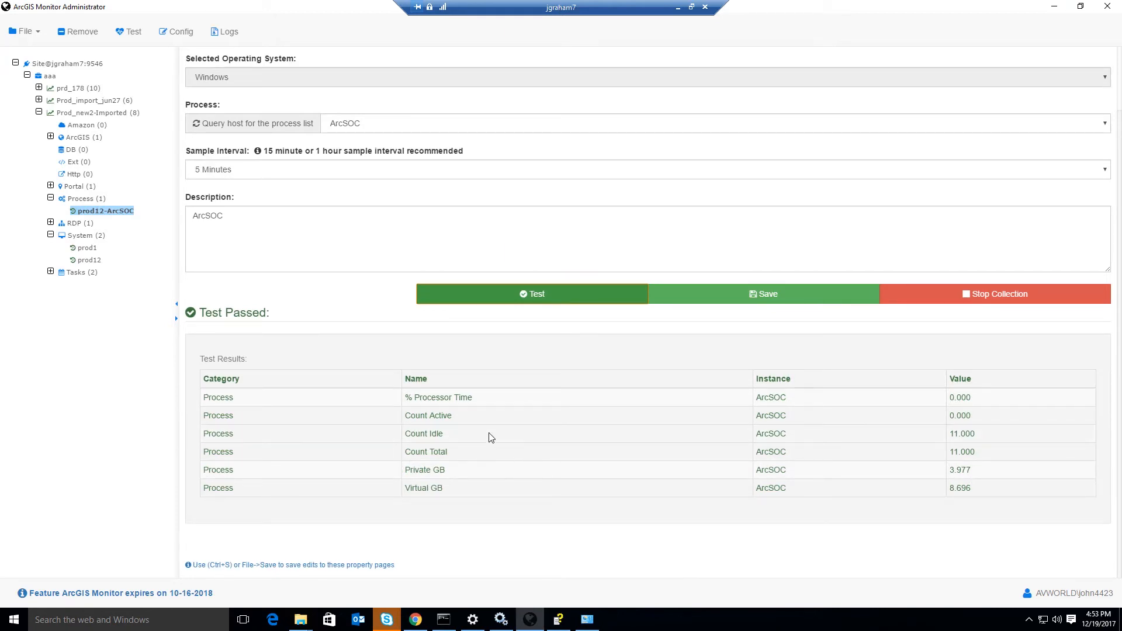
mouse_move(694, 478)
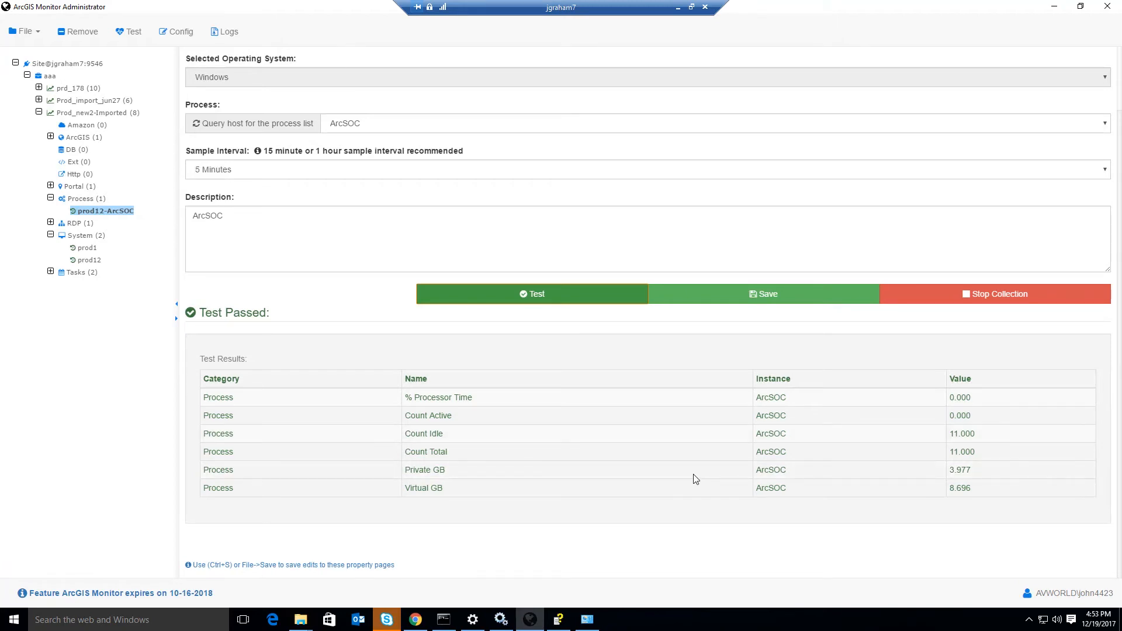
mouse_move(705, 298)
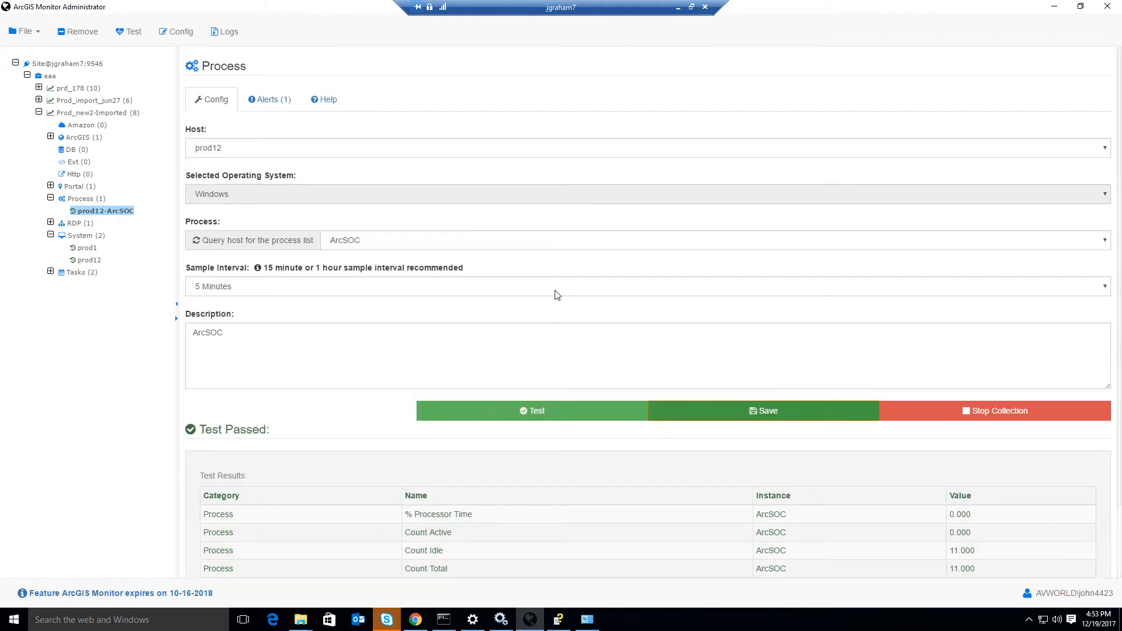
mouse_move(258, 293)
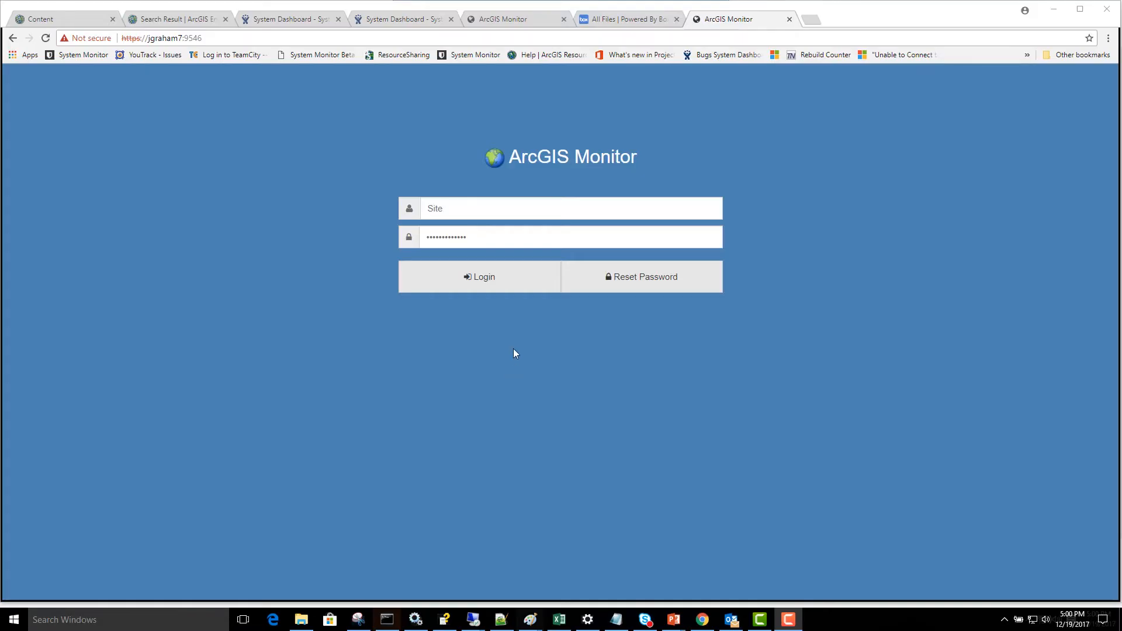
Sign in to ArcGIS Monitor and show Infrastructure > Process counter statuses.
left_click(479, 278)
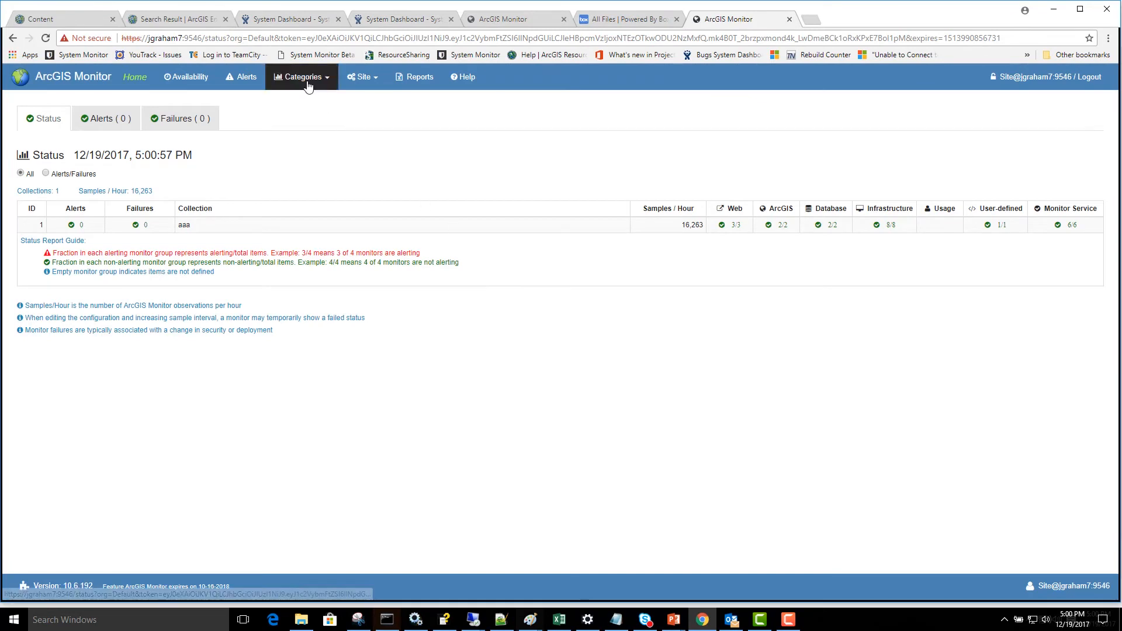
left_click(885, 208)
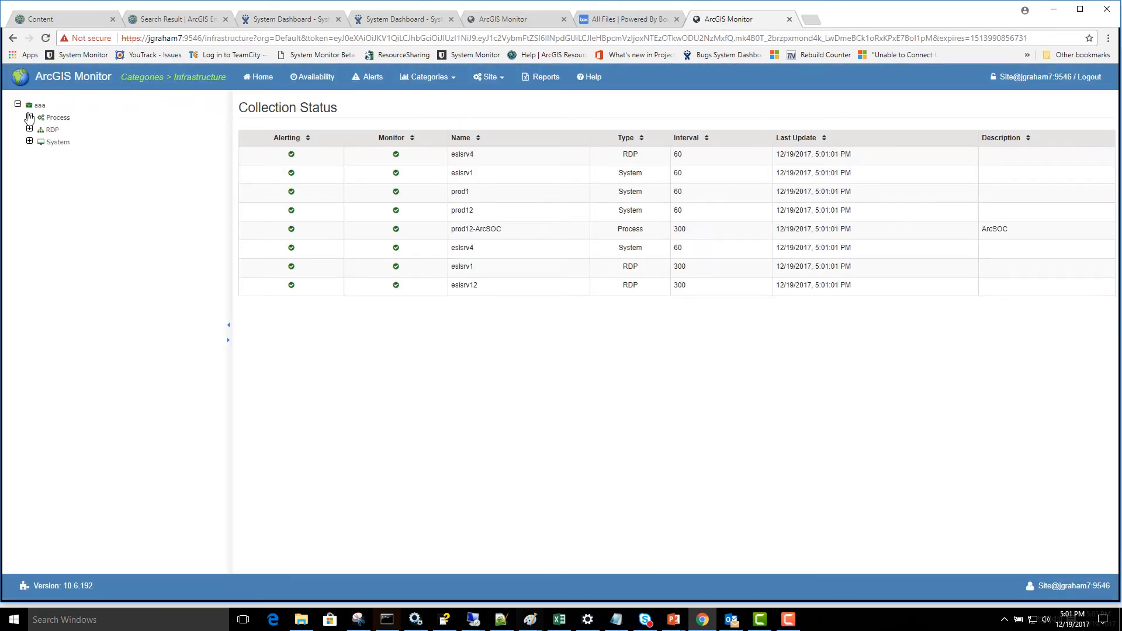
left_click(56, 117)
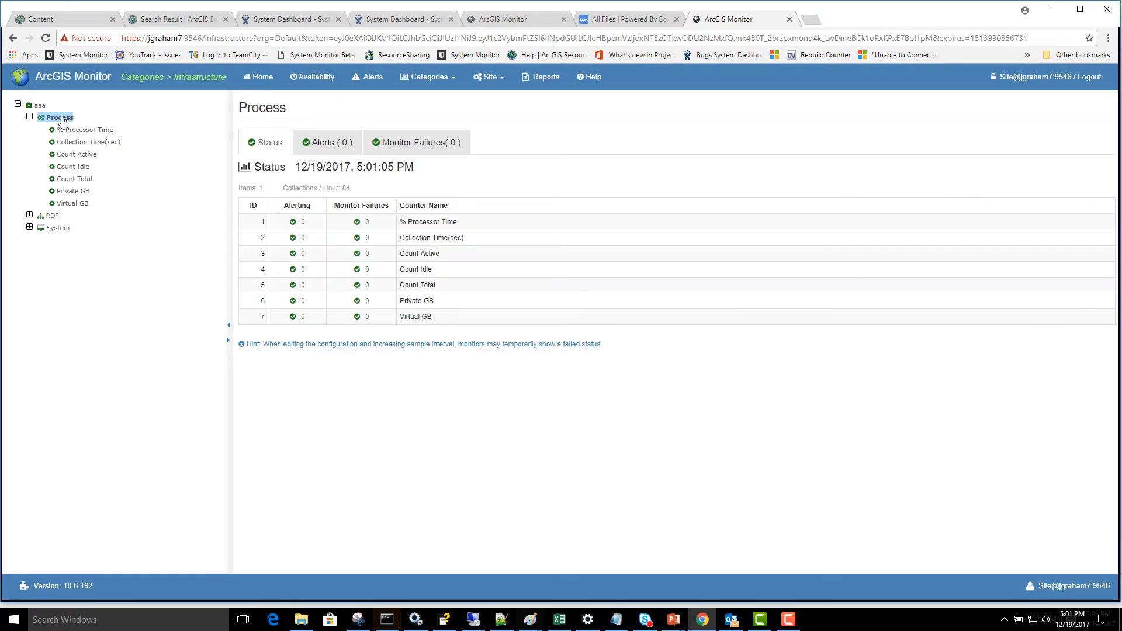
View prod12-ArcSOC's % Processor Time chart, then its Count Idle chart.
left_click(88, 130)
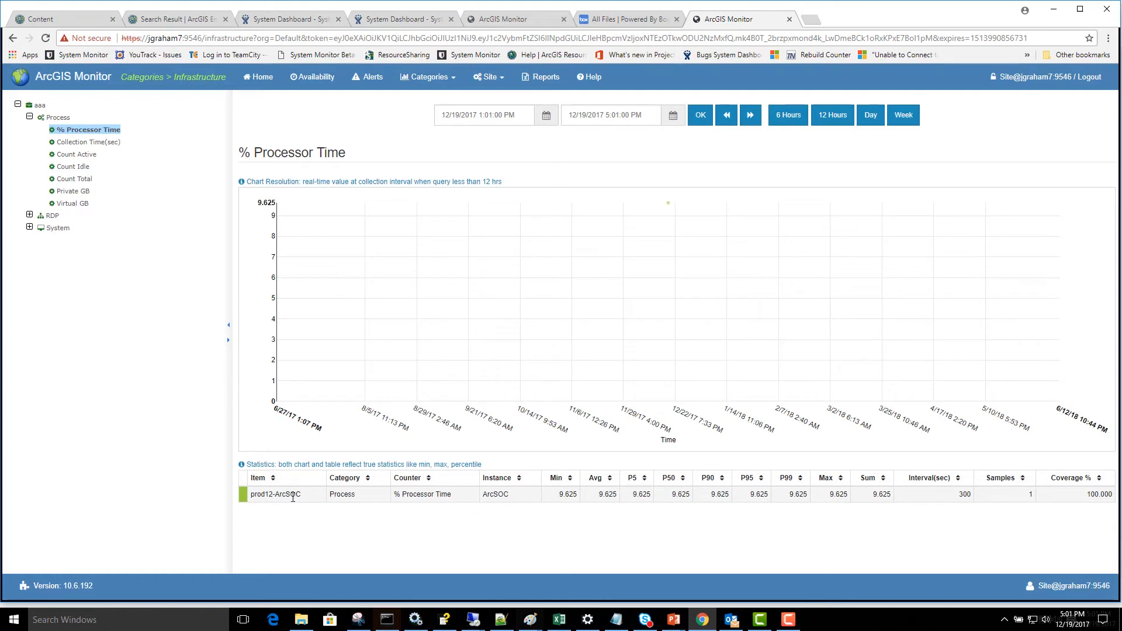
mouse_move(731, 508)
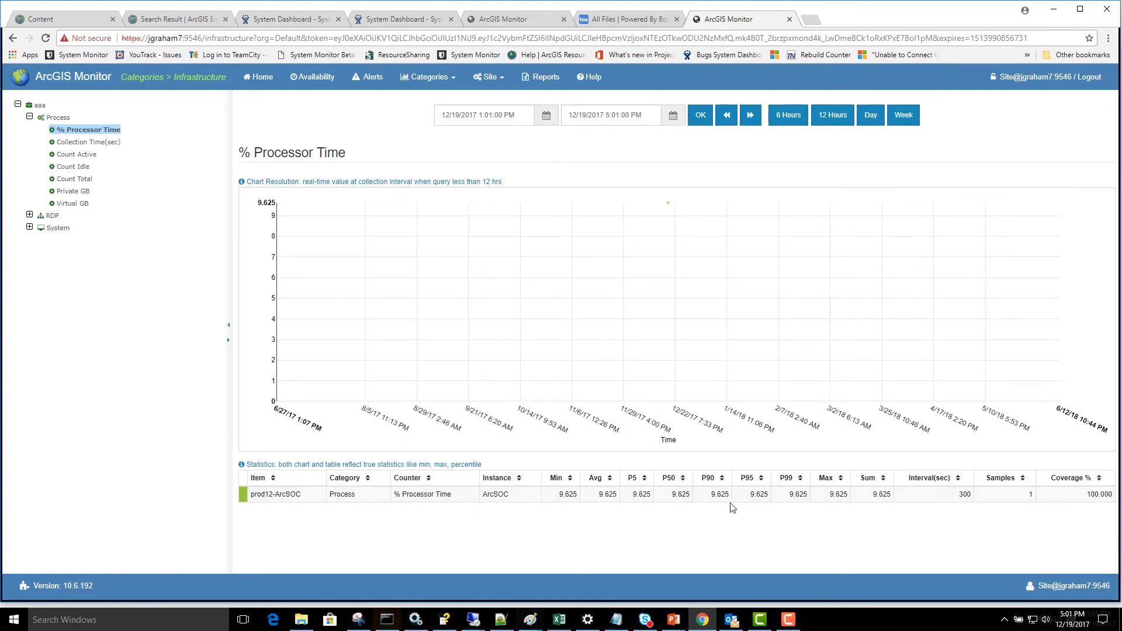
mouse_move(1014, 501)
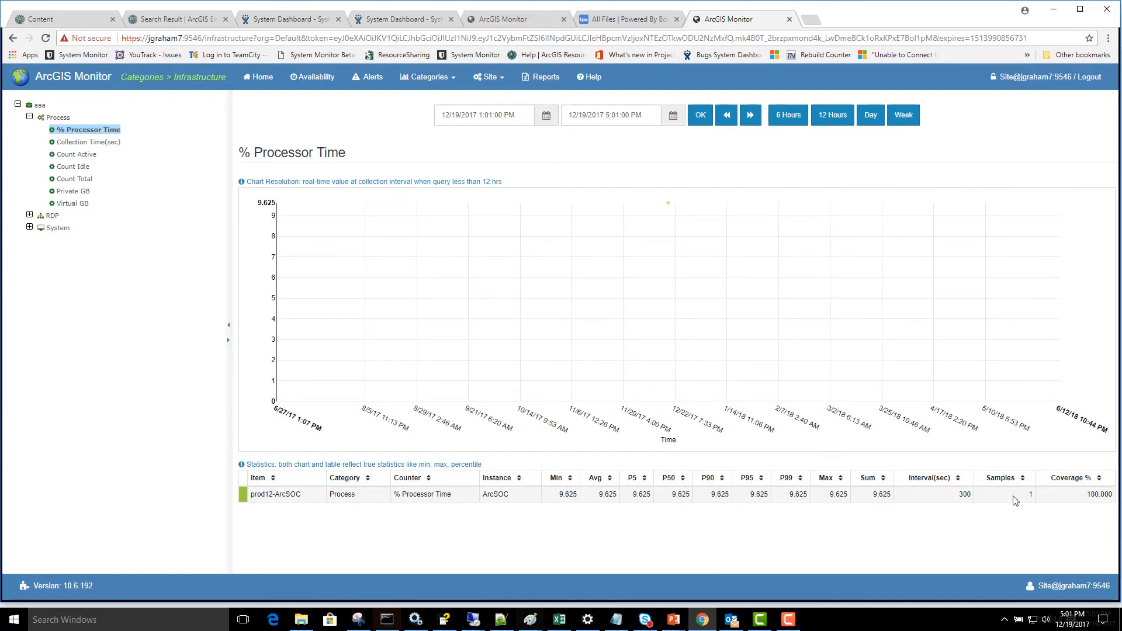
mouse_move(667, 203)
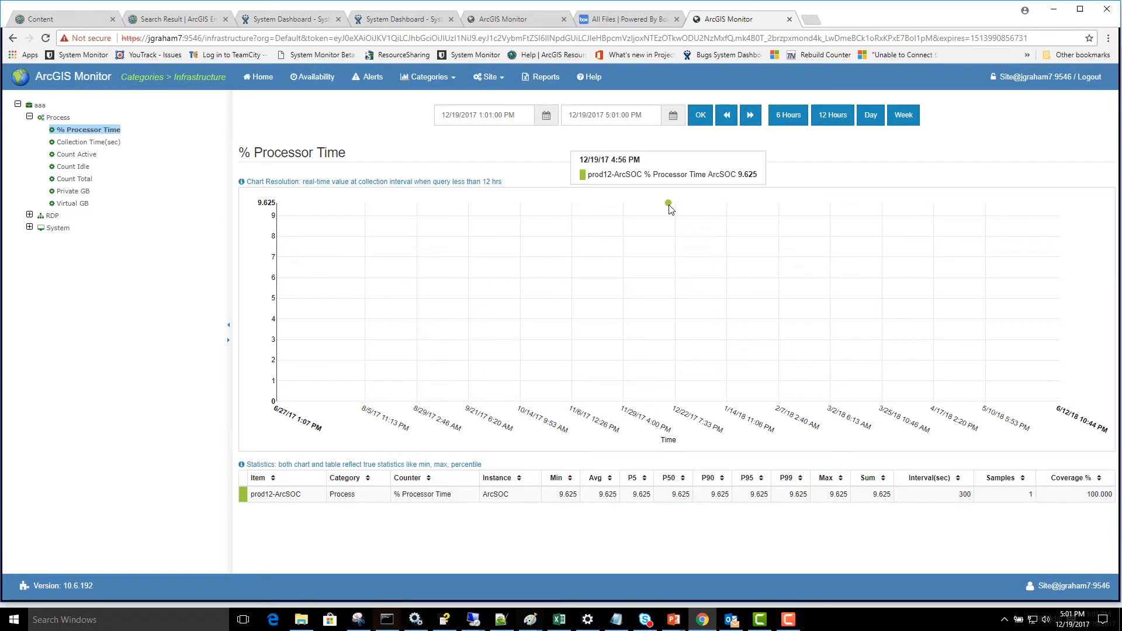
mouse_move(667, 206)
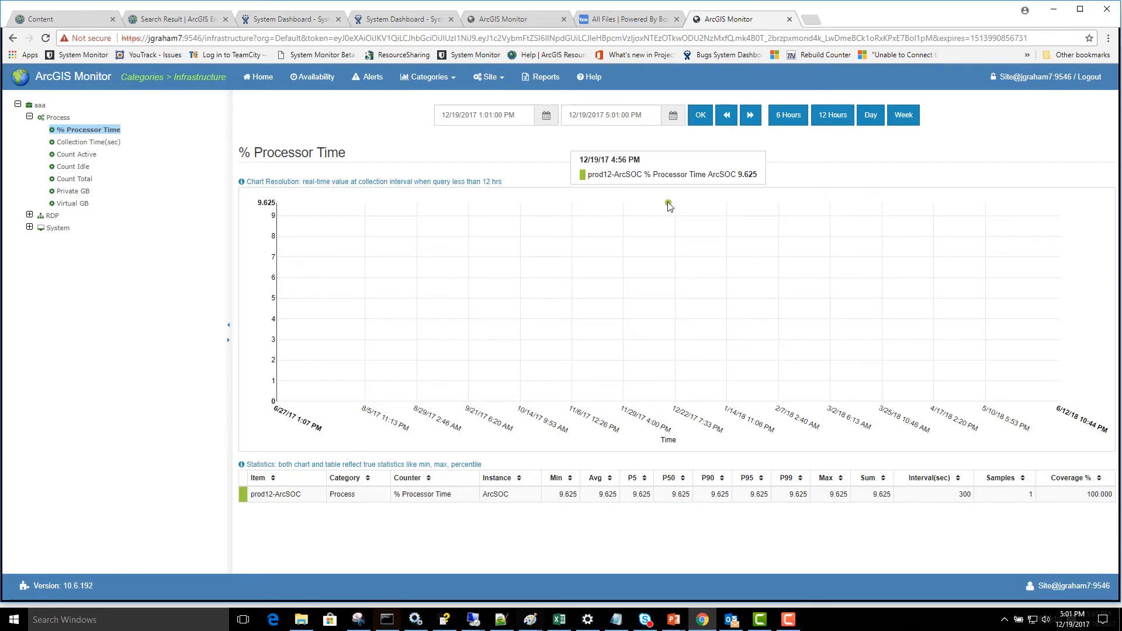
mouse_move(670, 205)
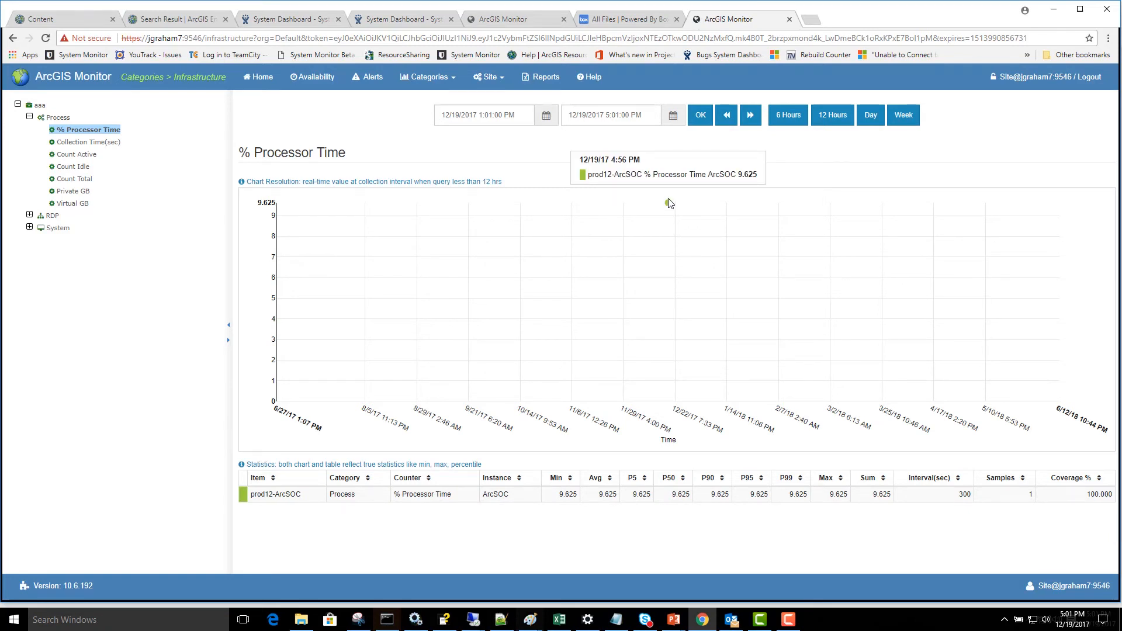
mouse_move(667, 205)
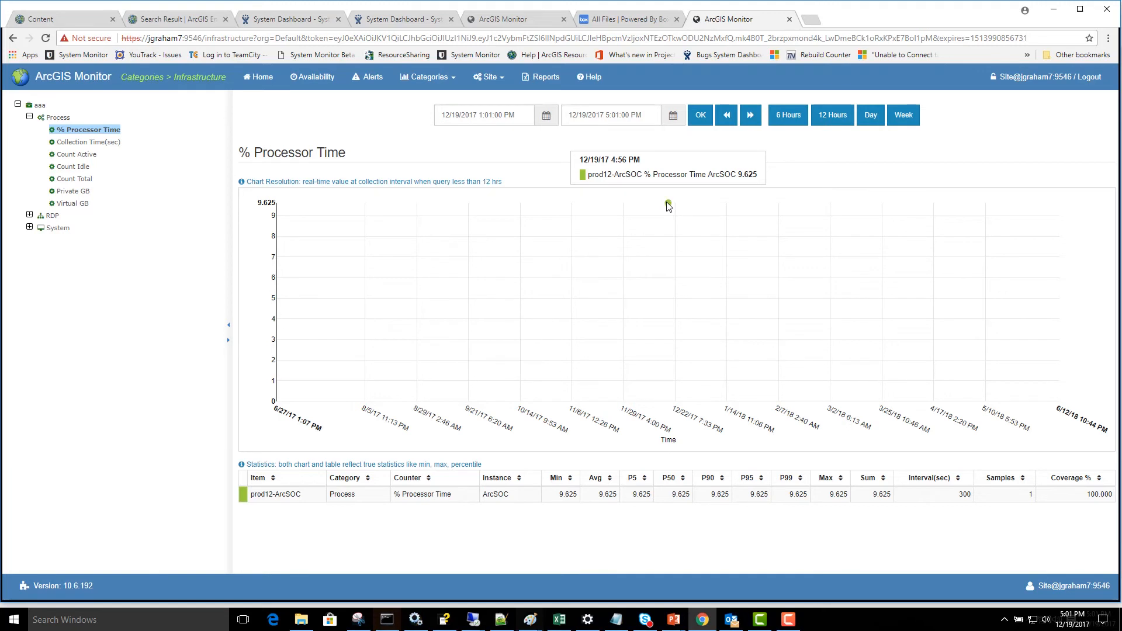
mouse_move(284, 157)
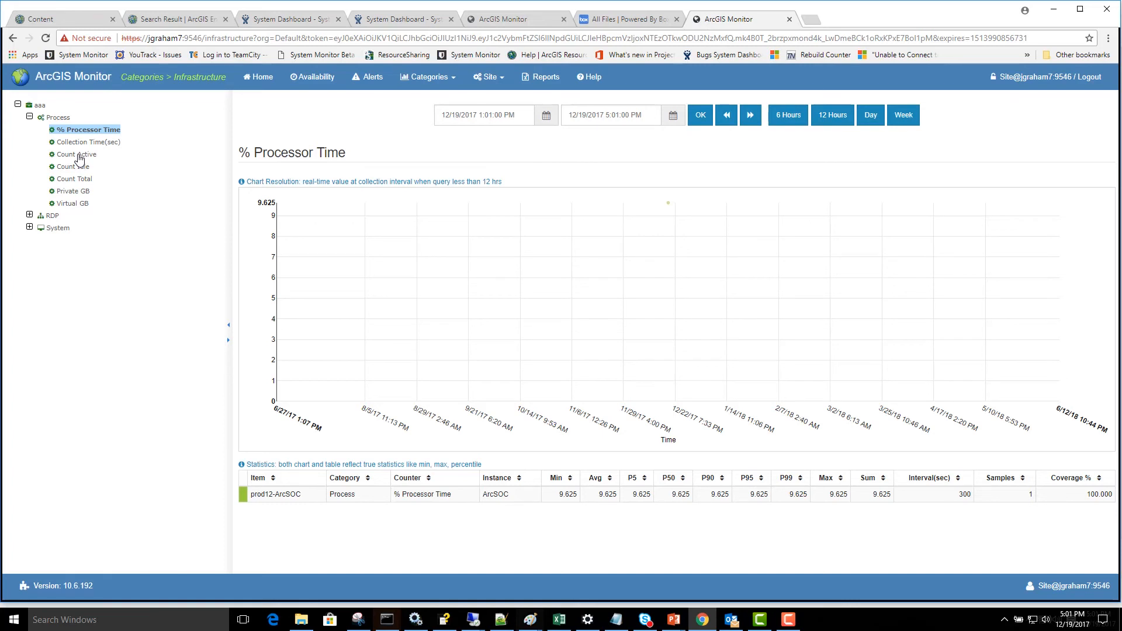
left_click(76, 166)
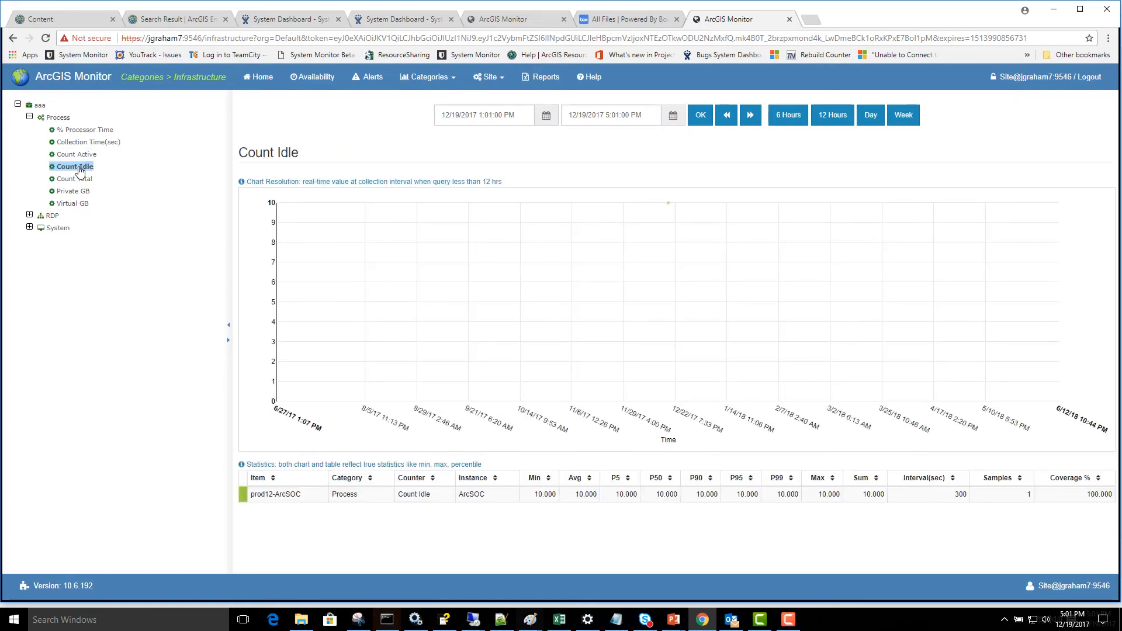
mouse_move(667, 203)
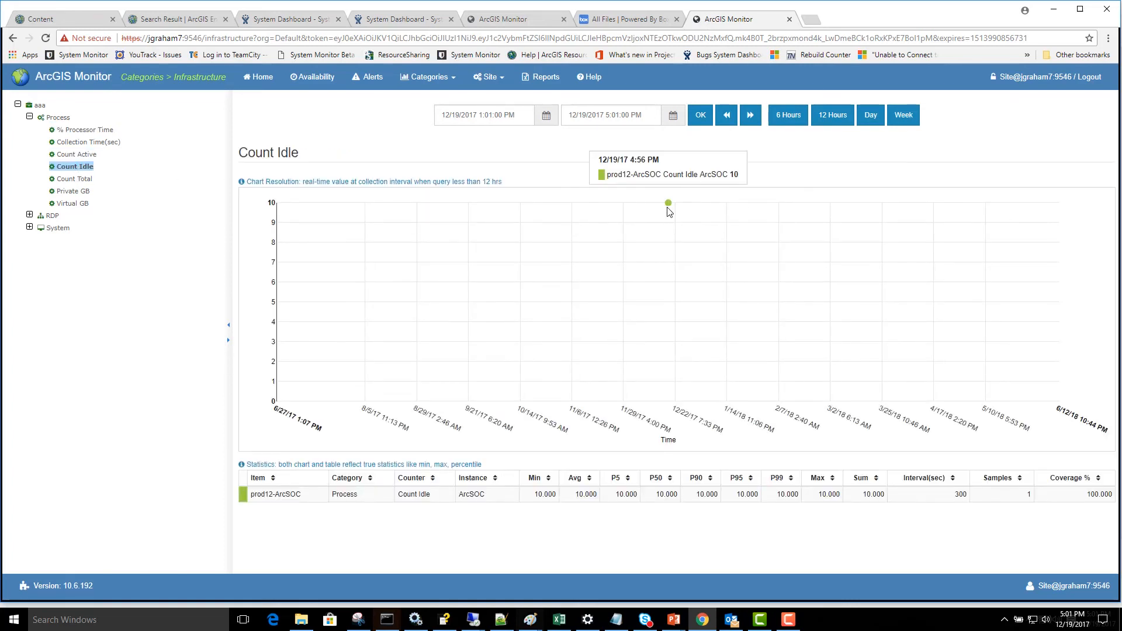